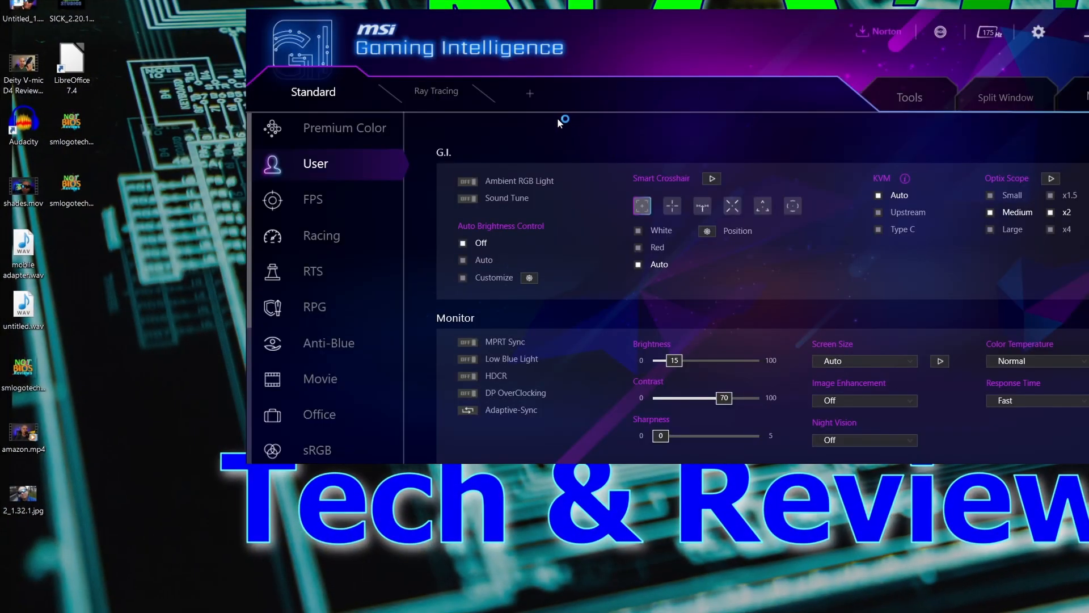
pyautogui.moveTo(469, 59)
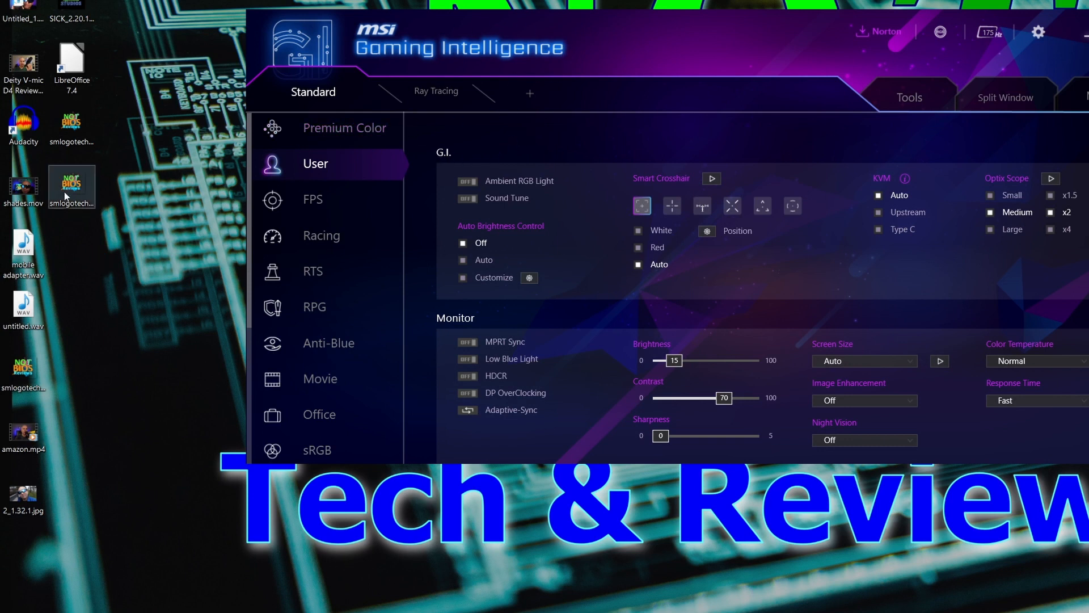
pyautogui.moveTo(799, 143)
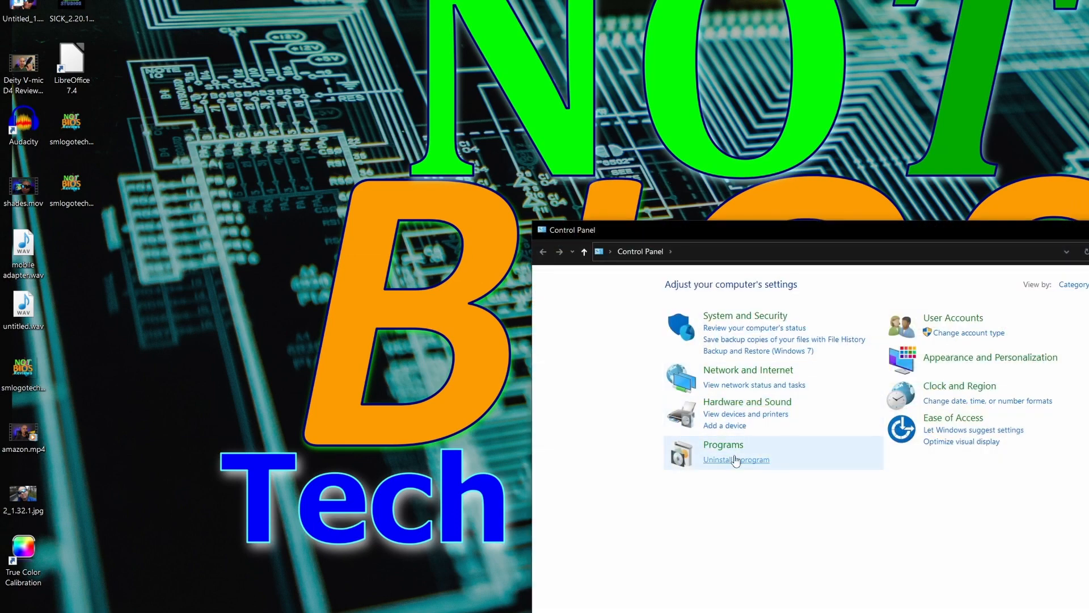
# Uninstall True Color Calibration from Programs and Features and close the finished uninstaller
pyautogui.click(735, 459)
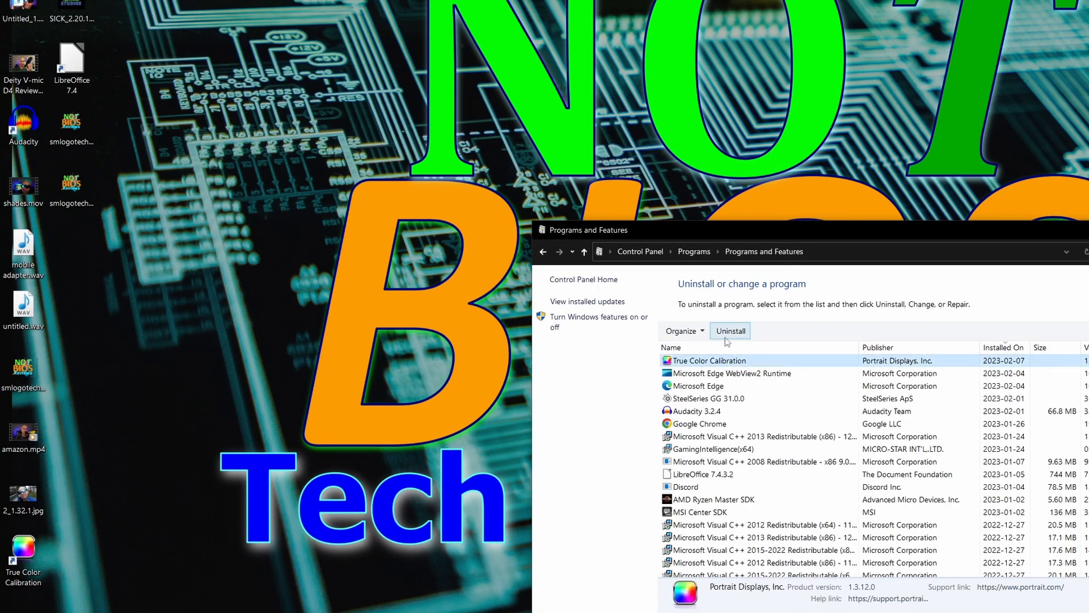
pyautogui.click(730, 331)
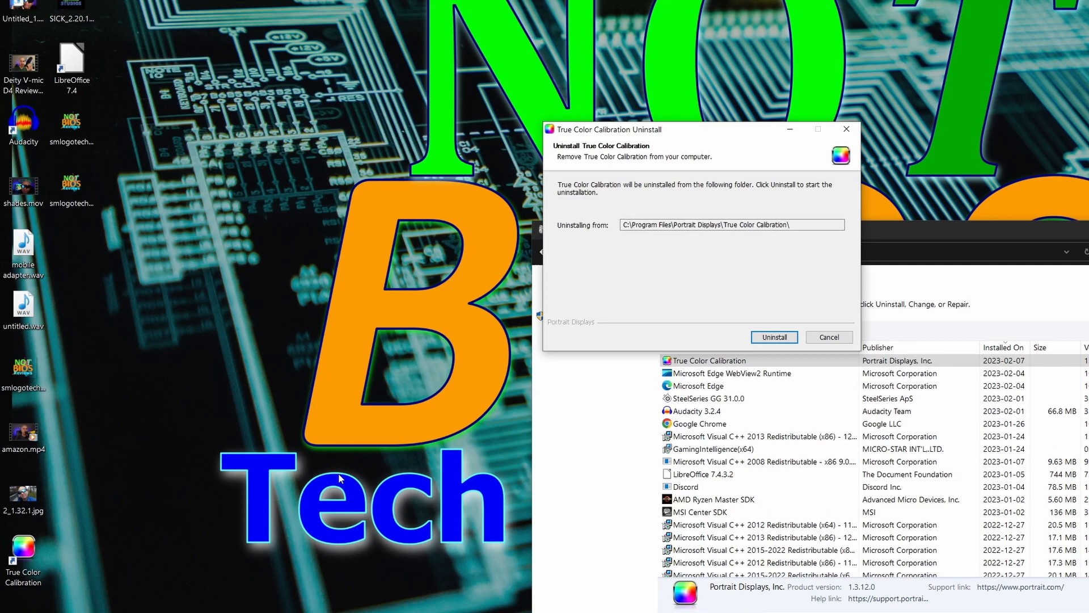
pyautogui.moveTo(774, 289)
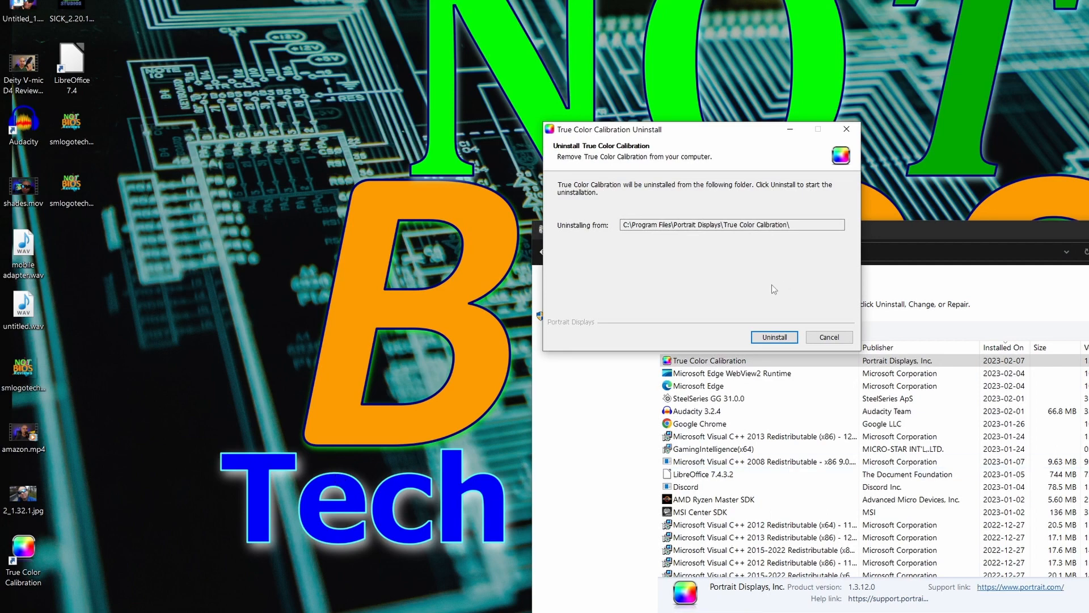
pyautogui.click(774, 338)
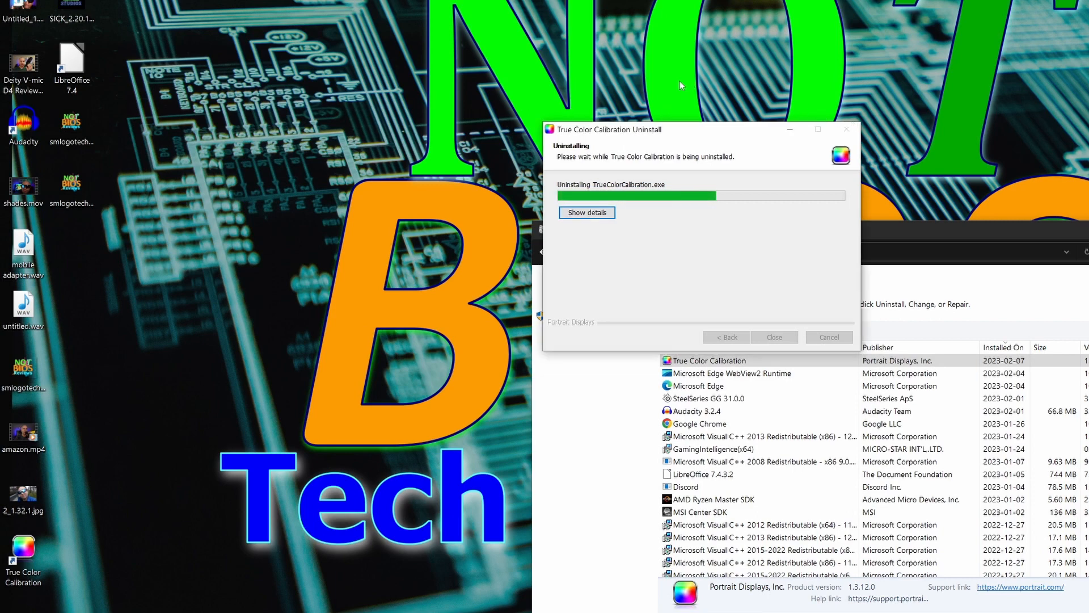
pyautogui.moveTo(656, 67)
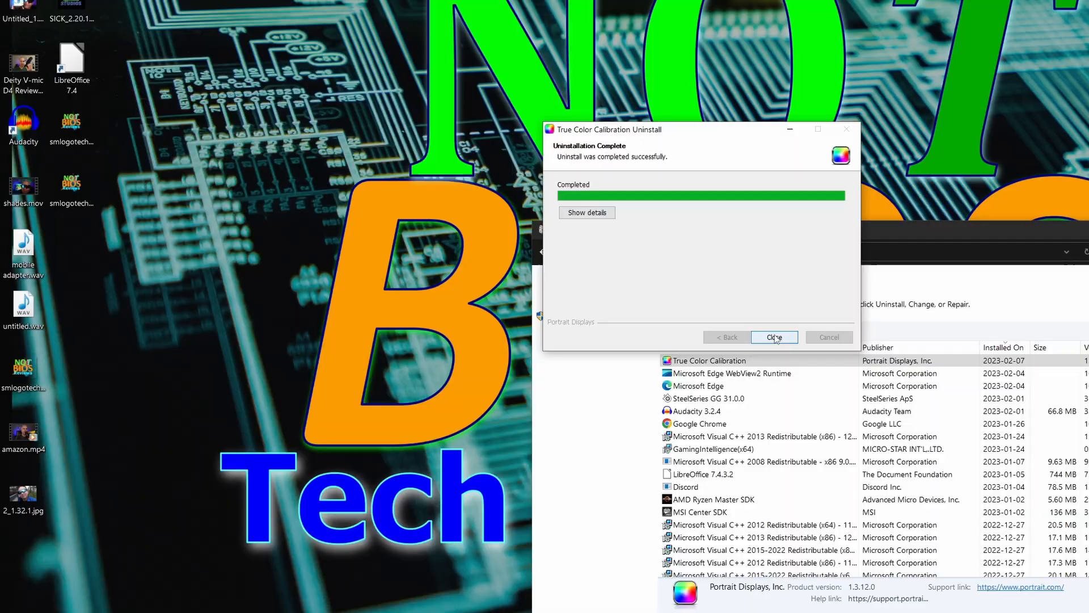
pyautogui.click(773, 337)
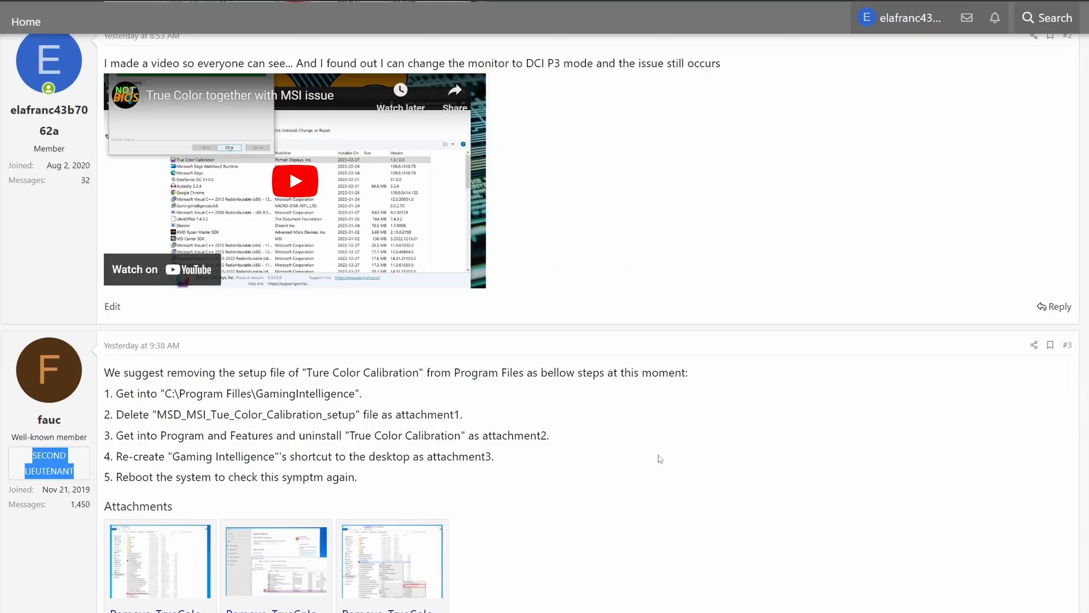
# Scroll the MSI Forum thread down to the moderator's numbered removal steps and attachments
pyautogui.scroll(-3)
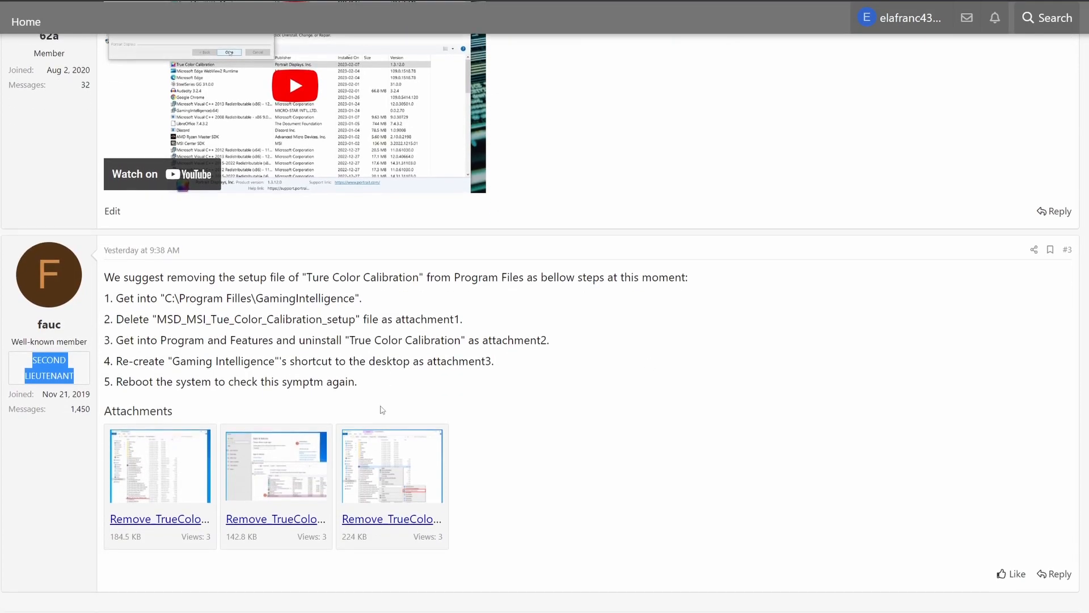
pyautogui.scroll(-3)
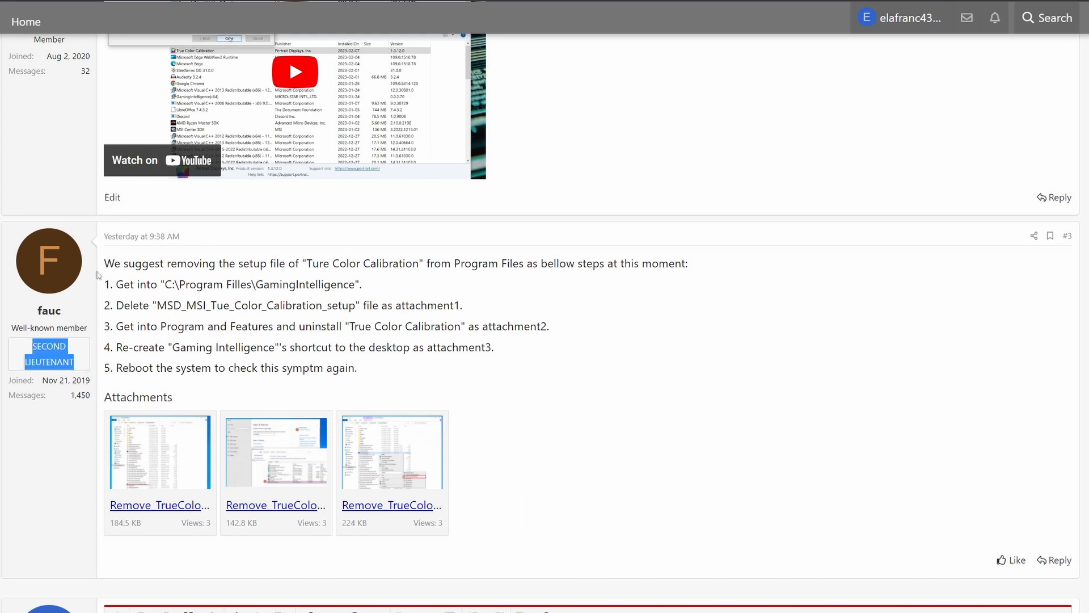
pyautogui.moveTo(106, 263); pyautogui.dragTo(361, 284)
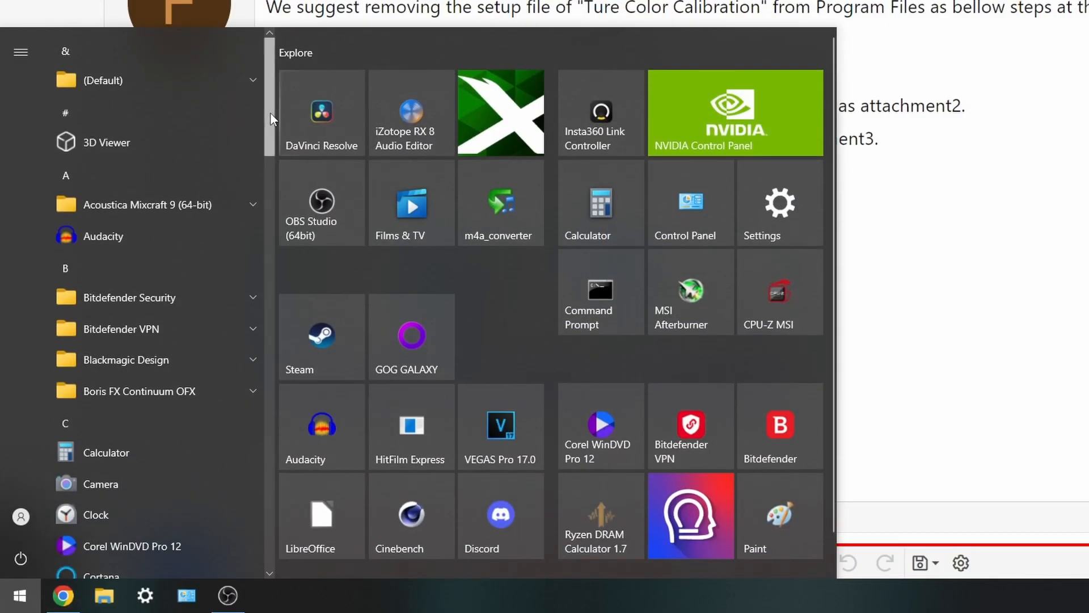
# Launch File Explorer from the Start menu's Windows System group
pyautogui.scroll(-3)
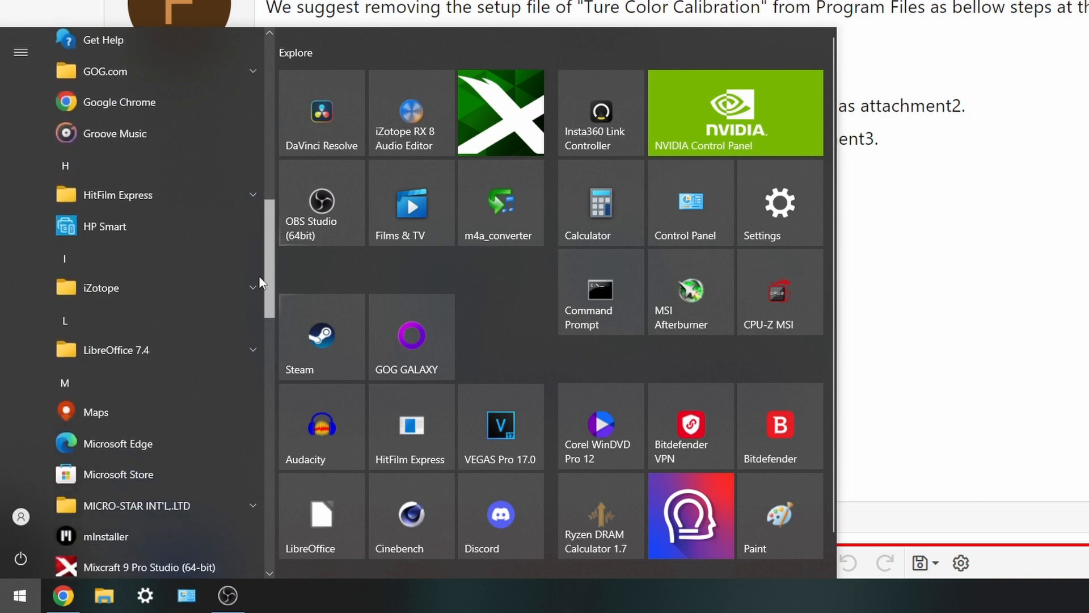
pyautogui.scroll(-3)
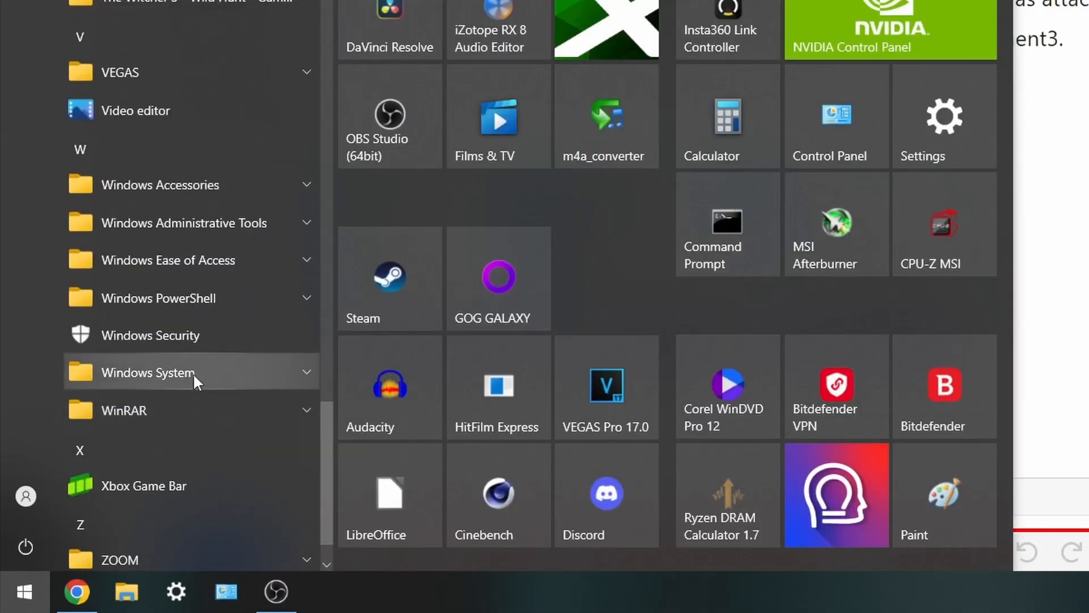
pyautogui.click(146, 372)
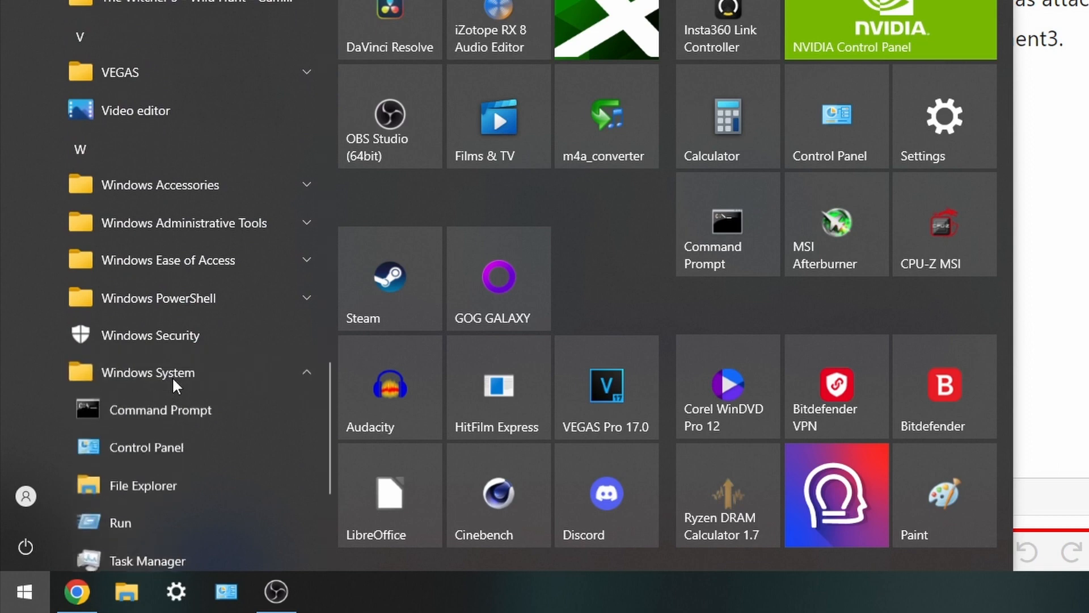
pyautogui.scroll(-3)
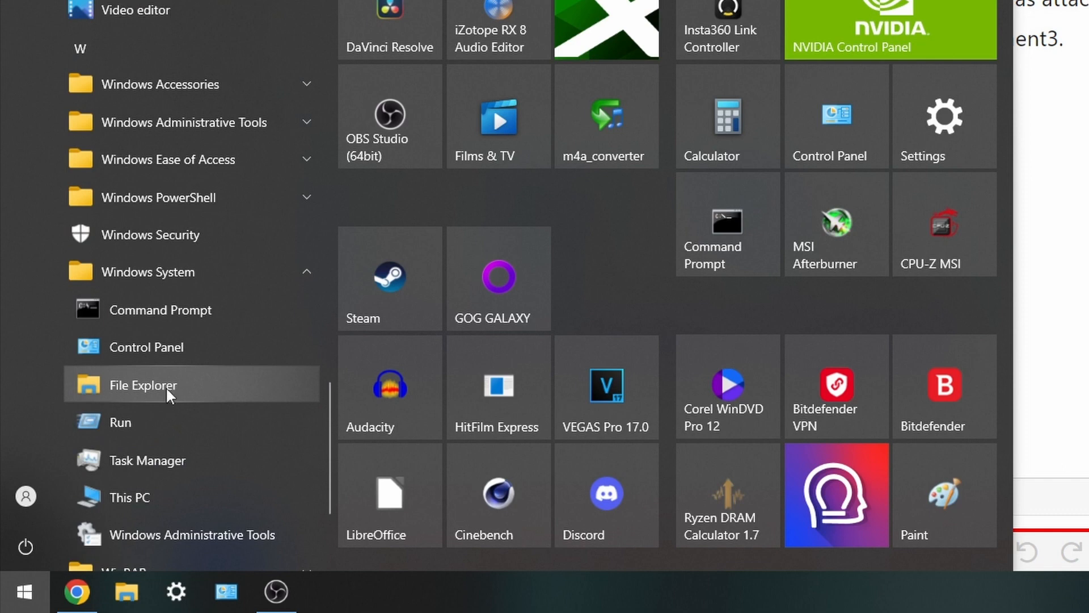
pyautogui.click(143, 385)
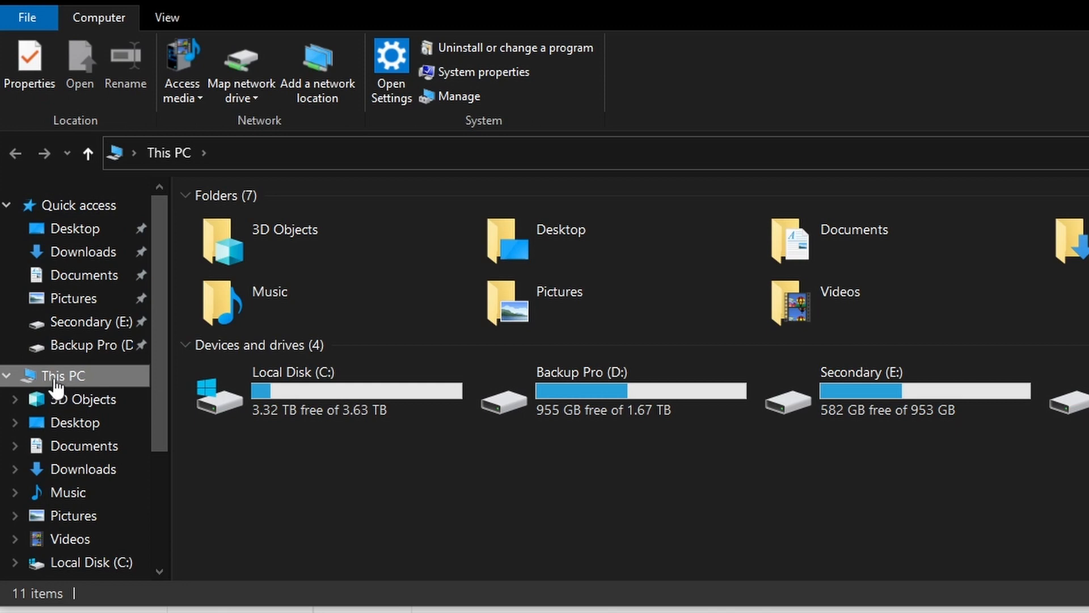
# Browse to C:\Program Files\GamingIntelligence in File Explorer
pyautogui.click(299, 390)
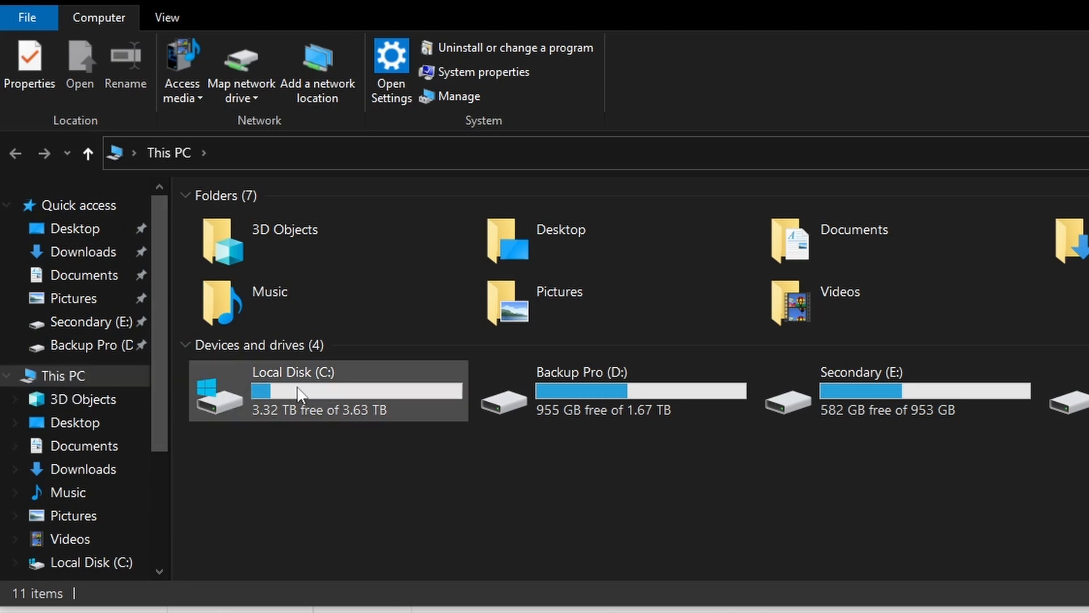
pyautogui.doubleClick(294, 391)
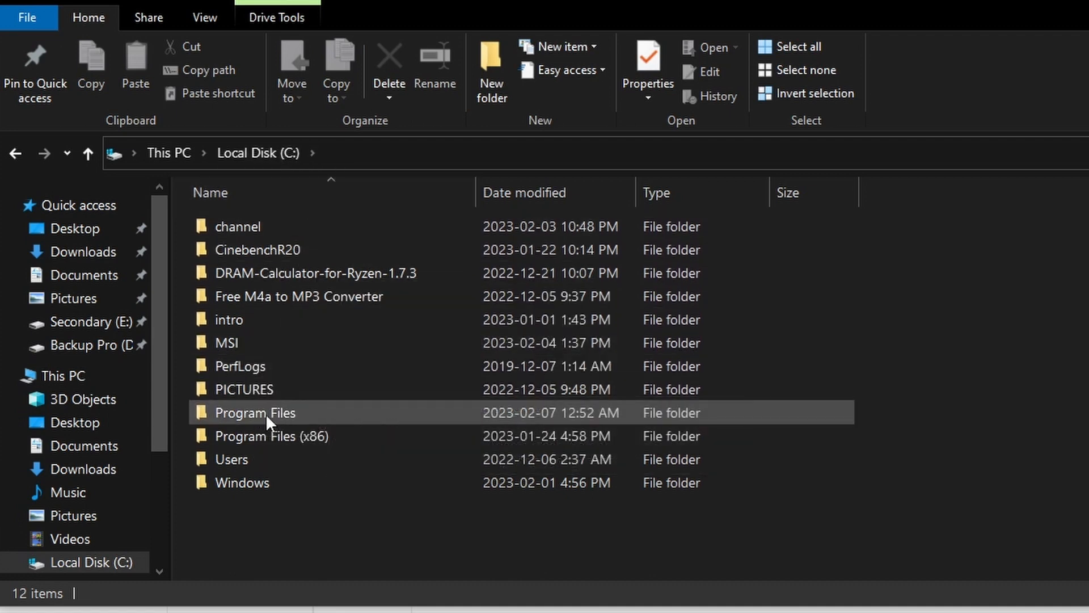
pyautogui.doubleClick(255, 412)
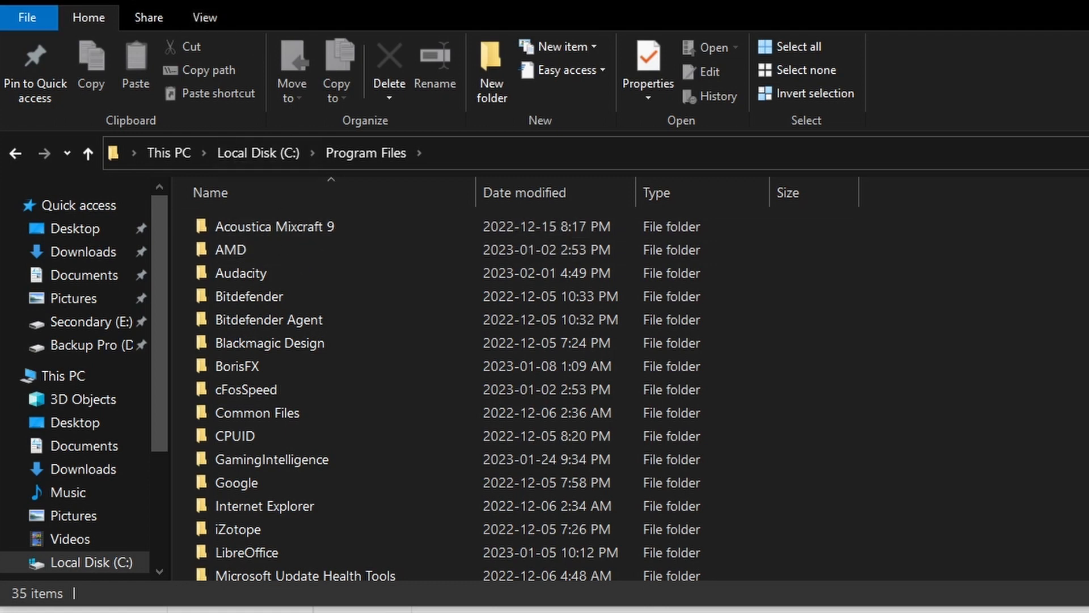
pyautogui.click(273, 458)
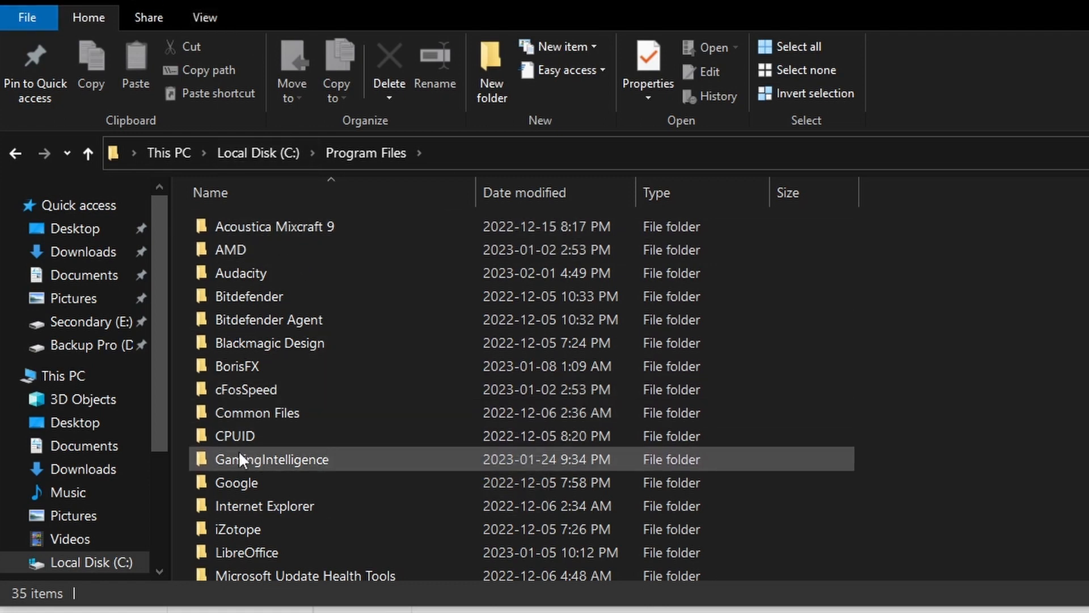
pyautogui.doubleClick(273, 458)
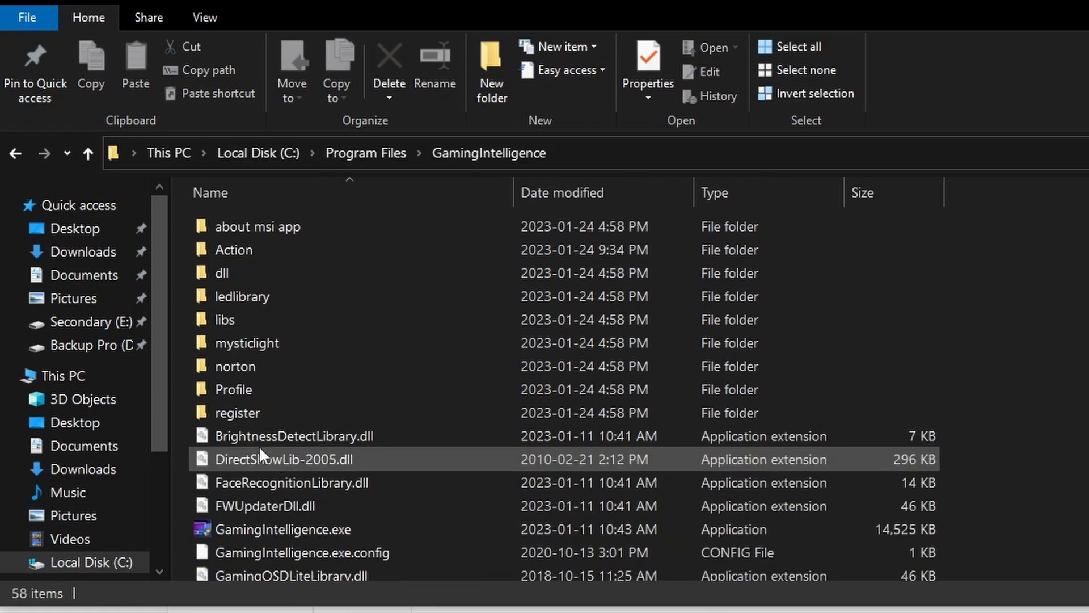
# Select MSD_MSI_True_Color_Calibration_setup.exe and bring up its right-click menu to delete it
pyautogui.click(282, 406)
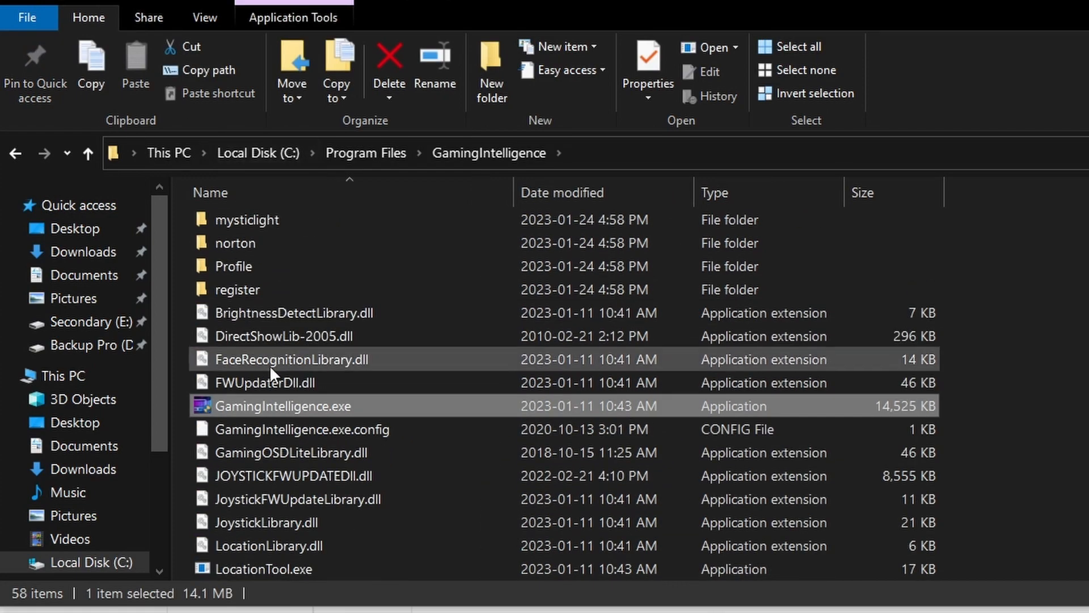
pyautogui.scroll(-3)
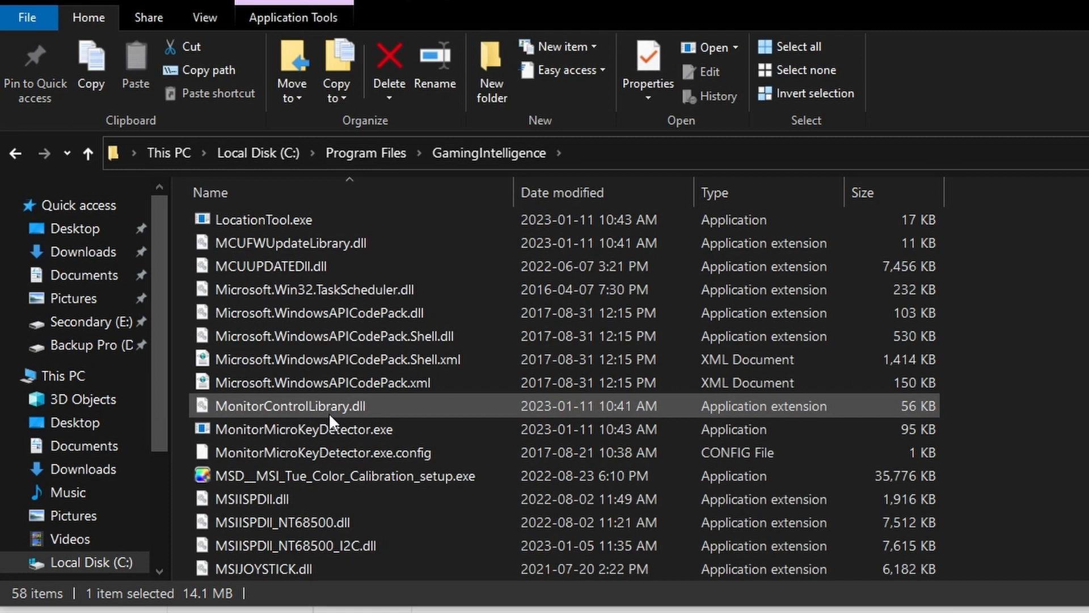
pyautogui.click(346, 476)
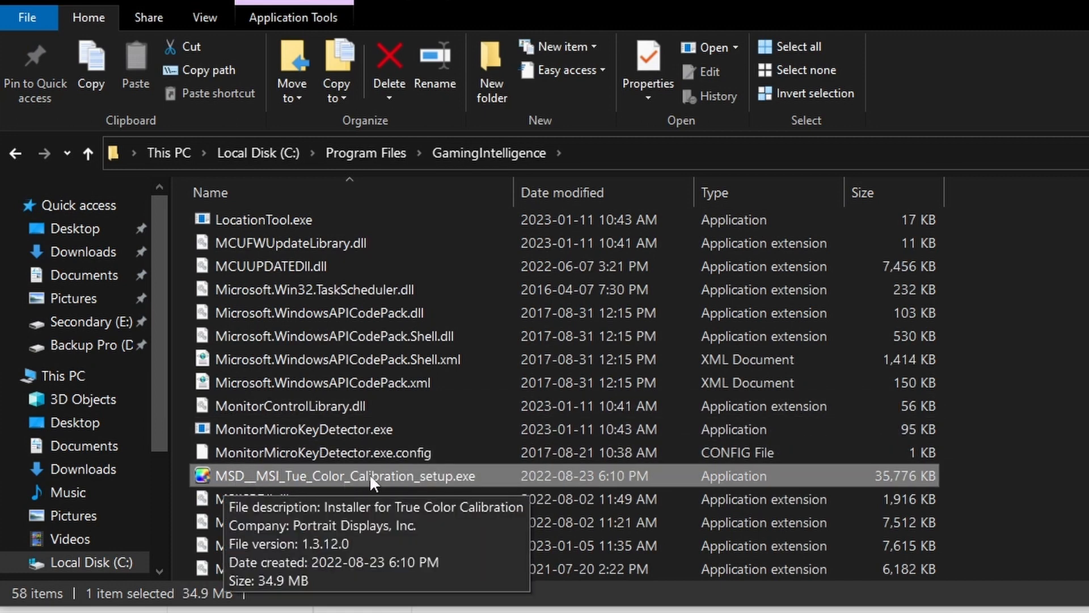
pyautogui.rightClick(344, 476)
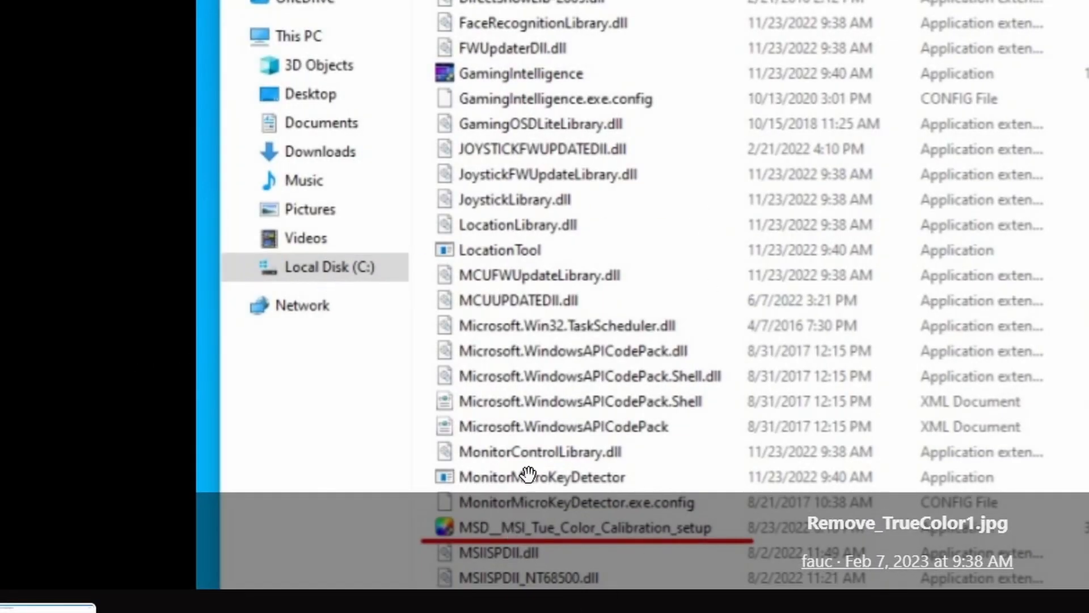
pyautogui.moveTo(500, 531)
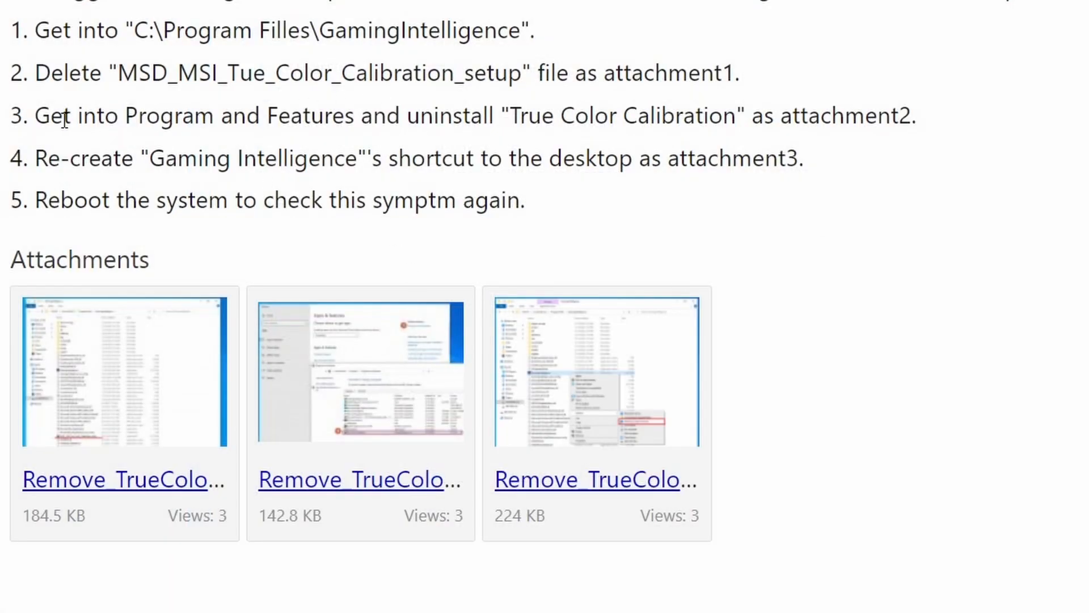
pyautogui.moveTo(35, 115); pyautogui.dragTo(499, 115)
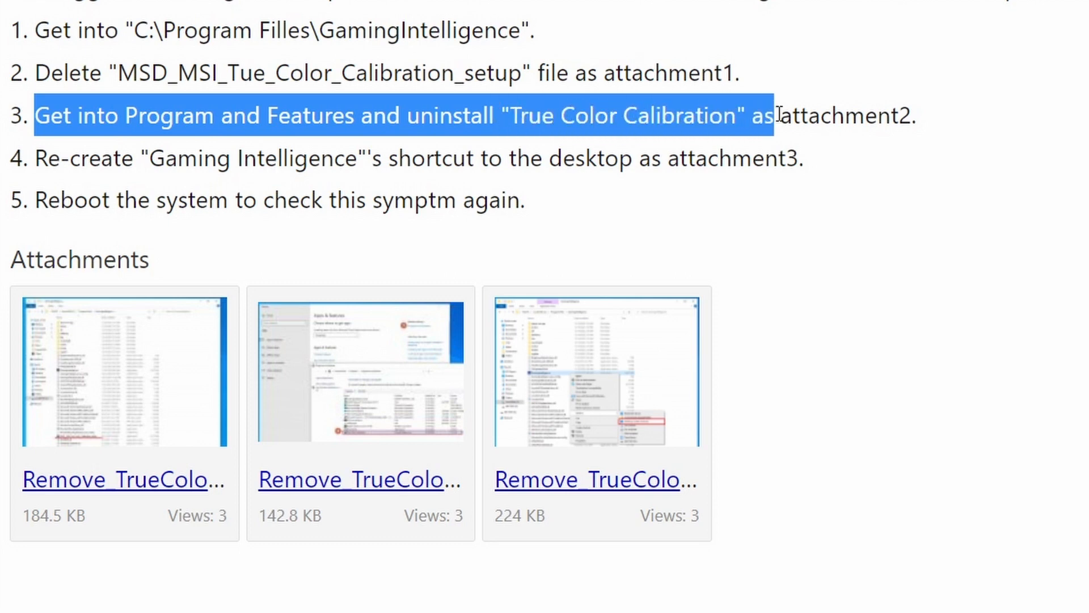
pyautogui.scroll(-3)
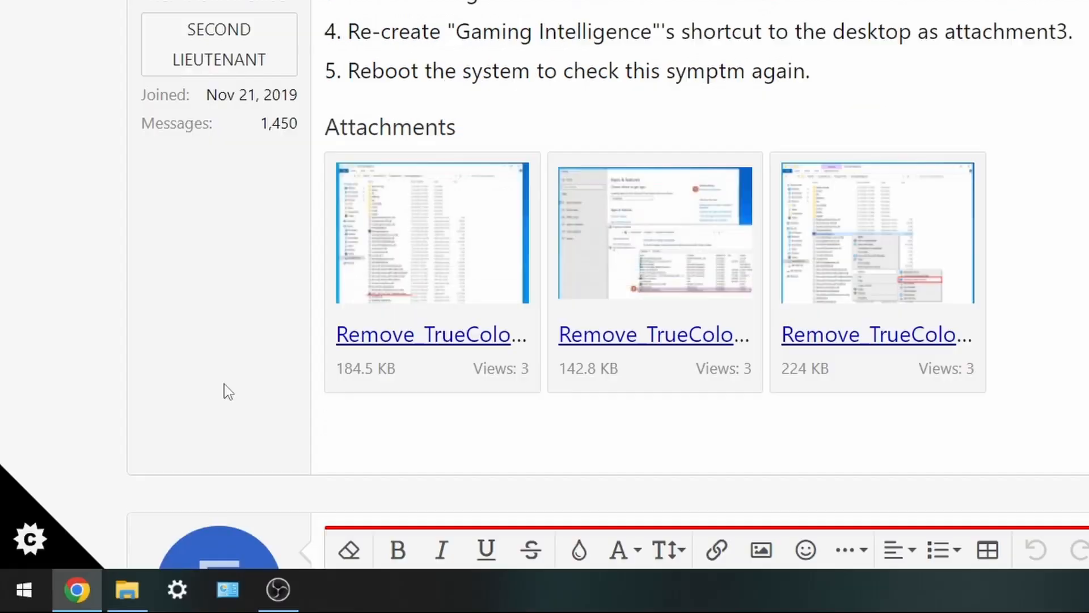
# Open Control Panel from Start > Windows System and review the installed programs list
pyautogui.click(25, 590)
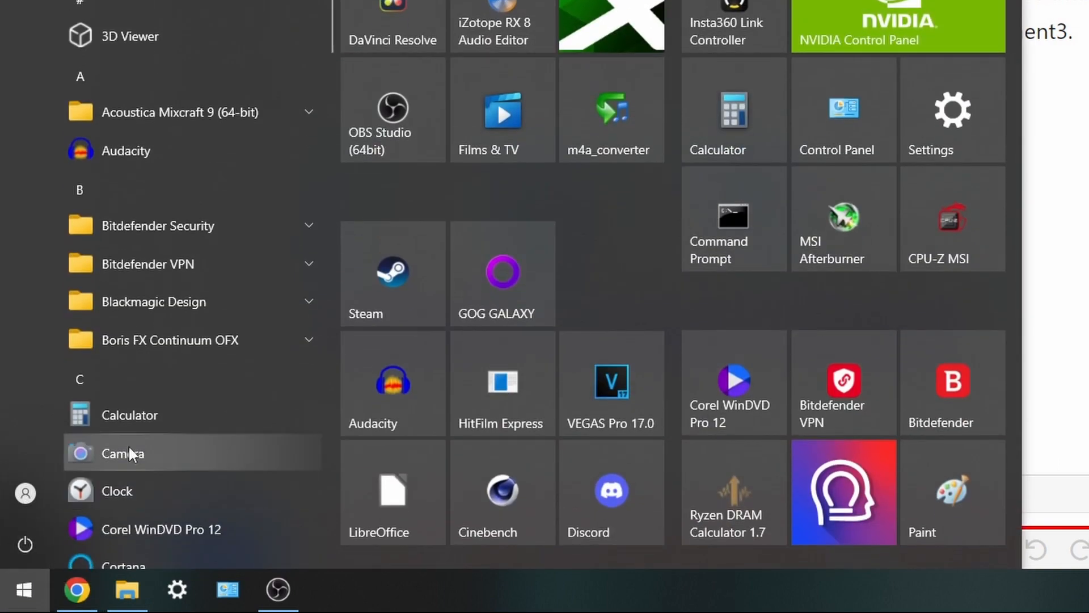
pyautogui.scroll(-3)
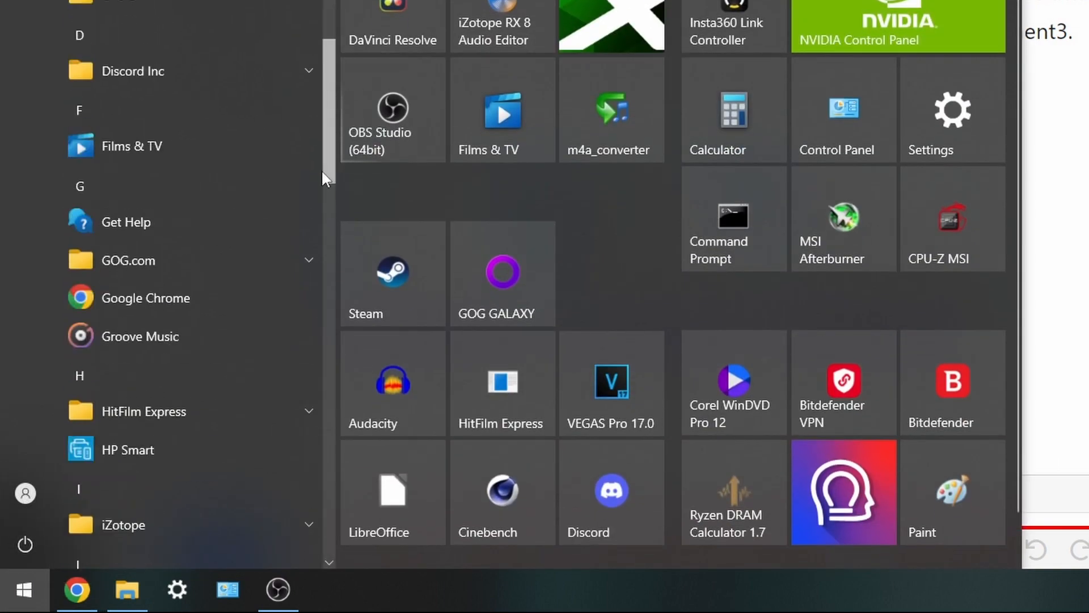
pyautogui.scroll(-3)
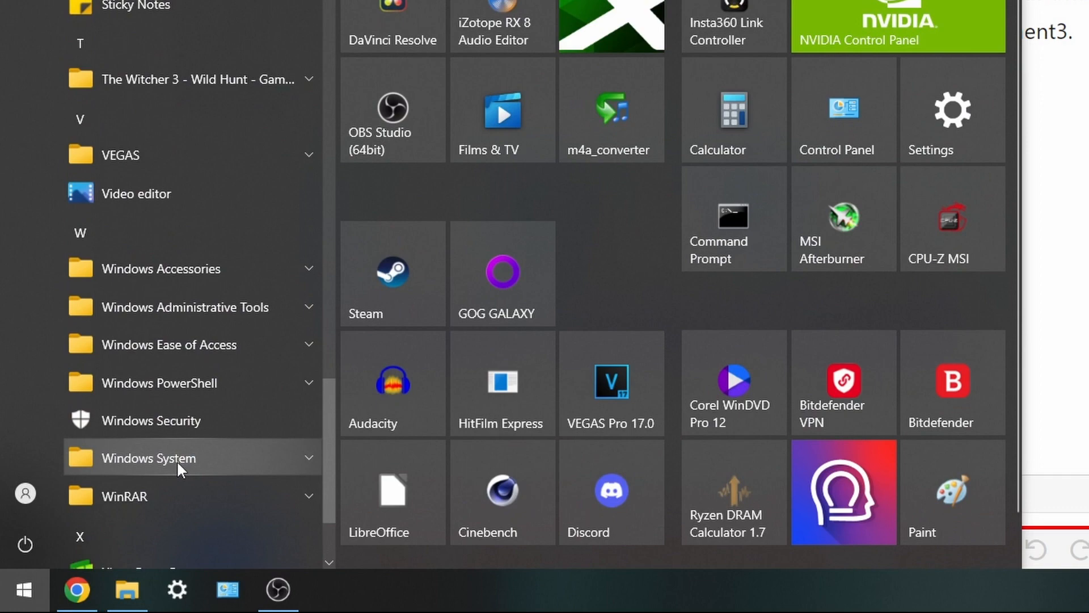
pyautogui.click(147, 457)
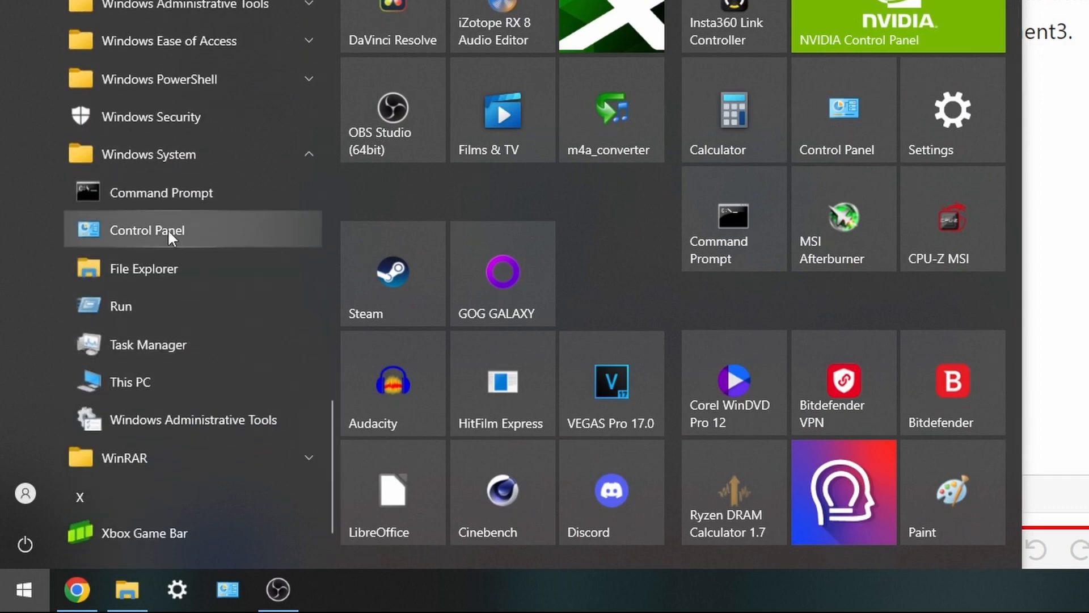
pyautogui.click(147, 230)
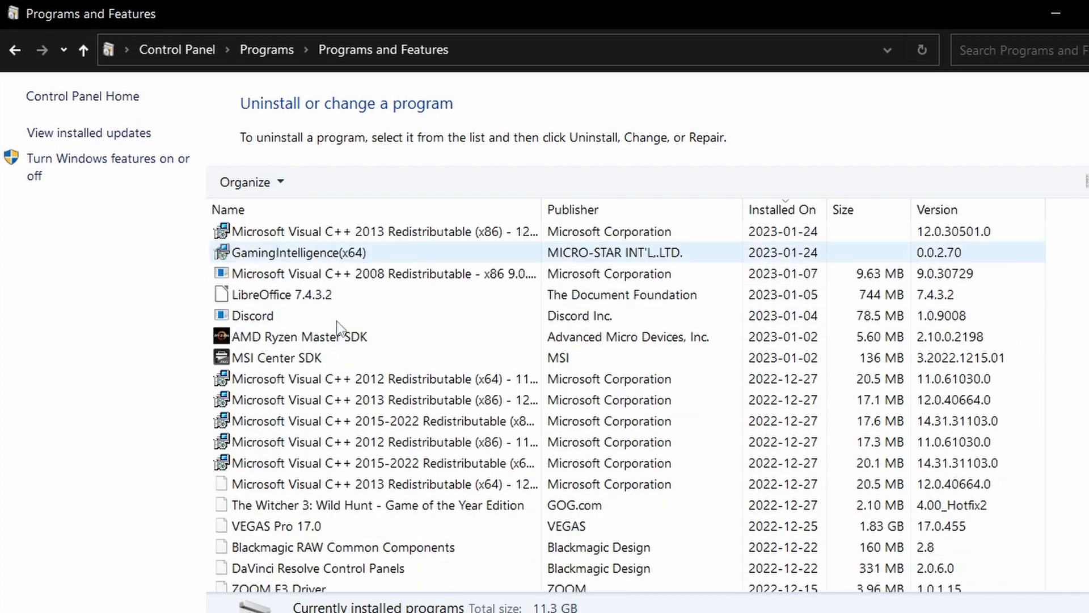
pyautogui.scroll(-3)
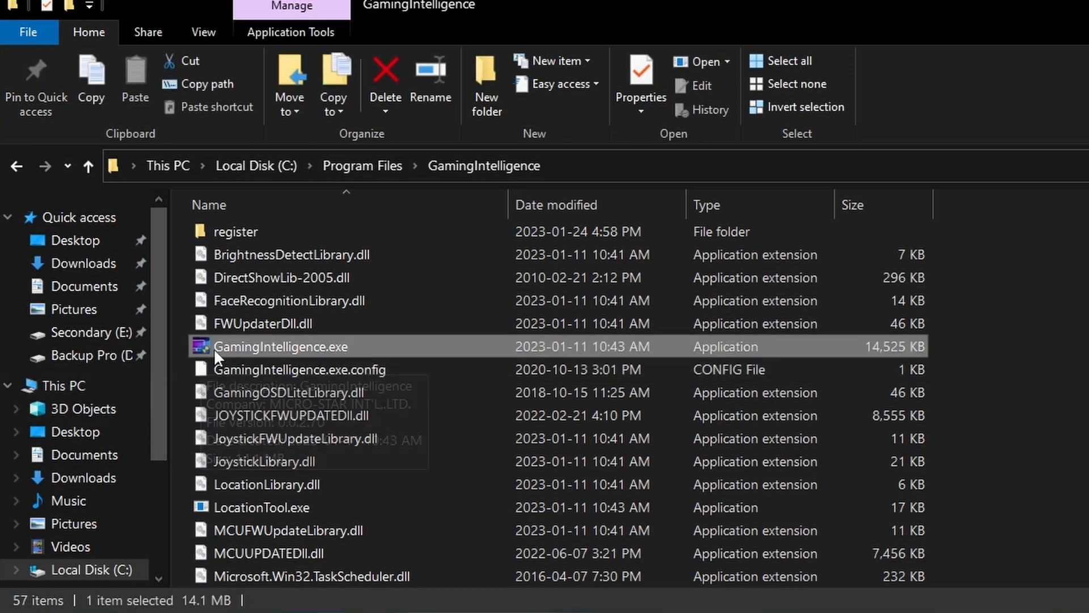
# Create a desktop shortcut for GamingIntelligence.exe, accepting the desktop placement prompt
pyautogui.rightClick(282, 347)
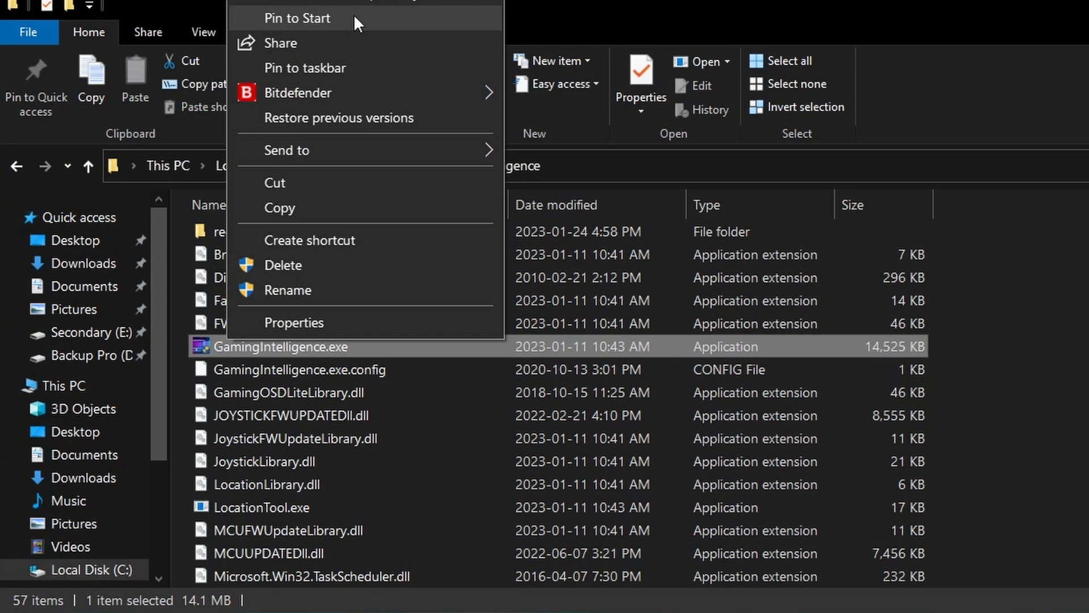
pyautogui.moveTo(337, 265)
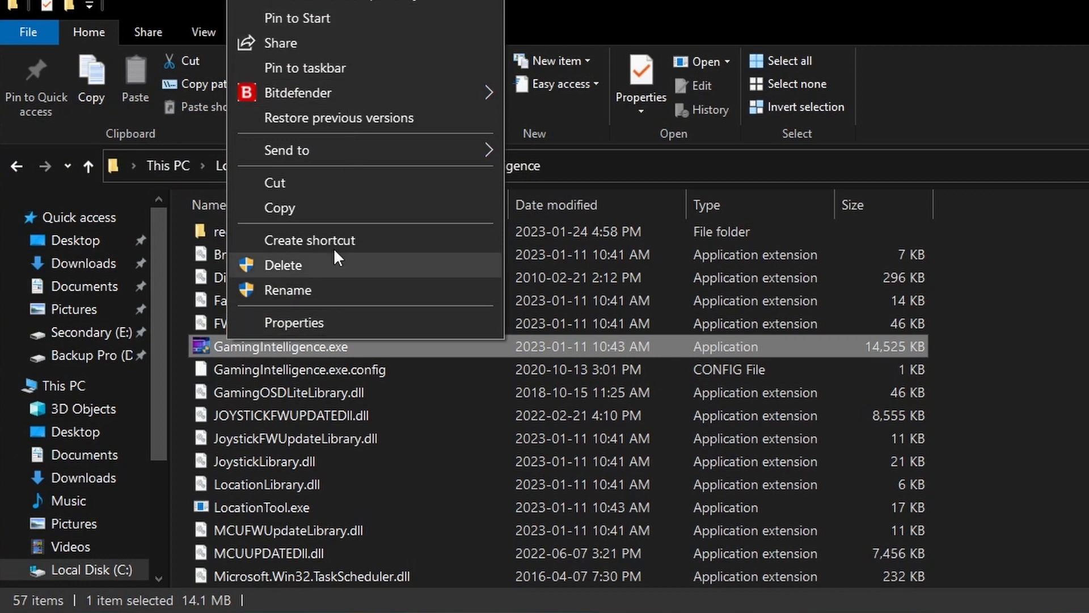
pyautogui.click(309, 239)
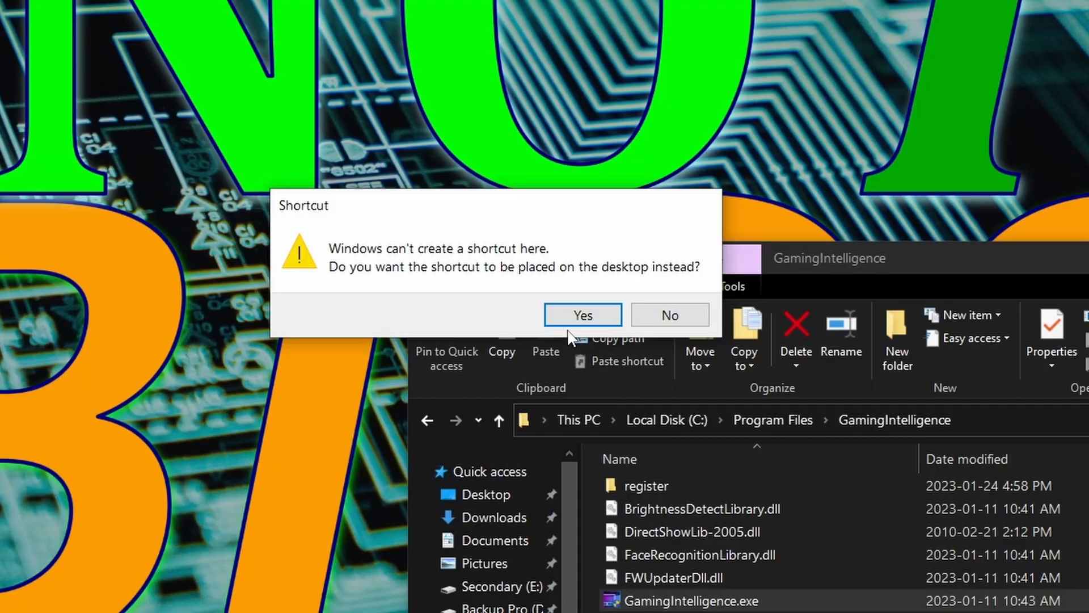
pyautogui.click(582, 315)
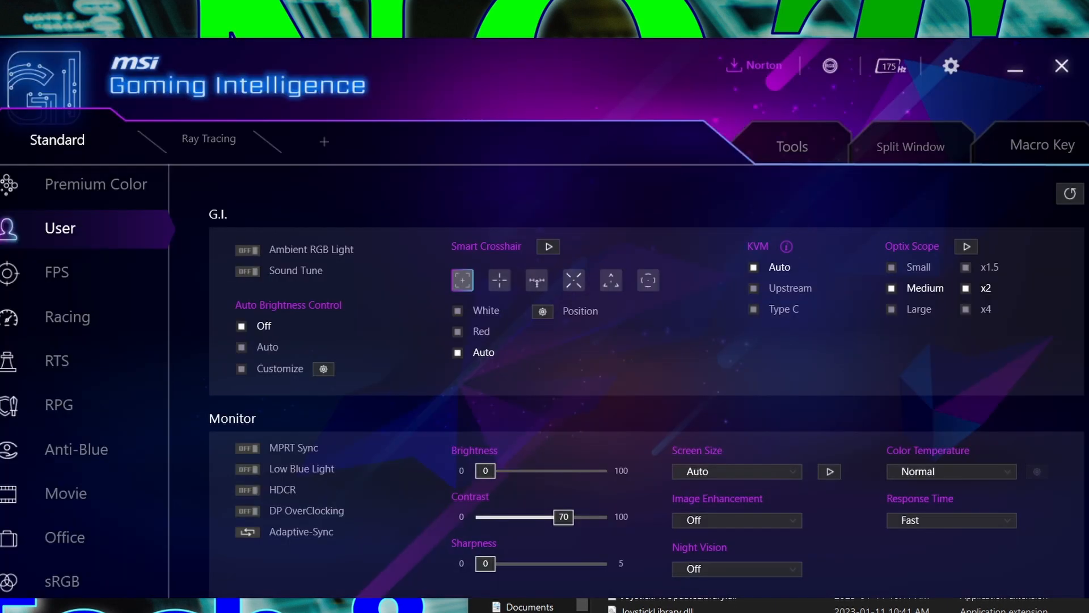
pyautogui.moveTo(826, 99)
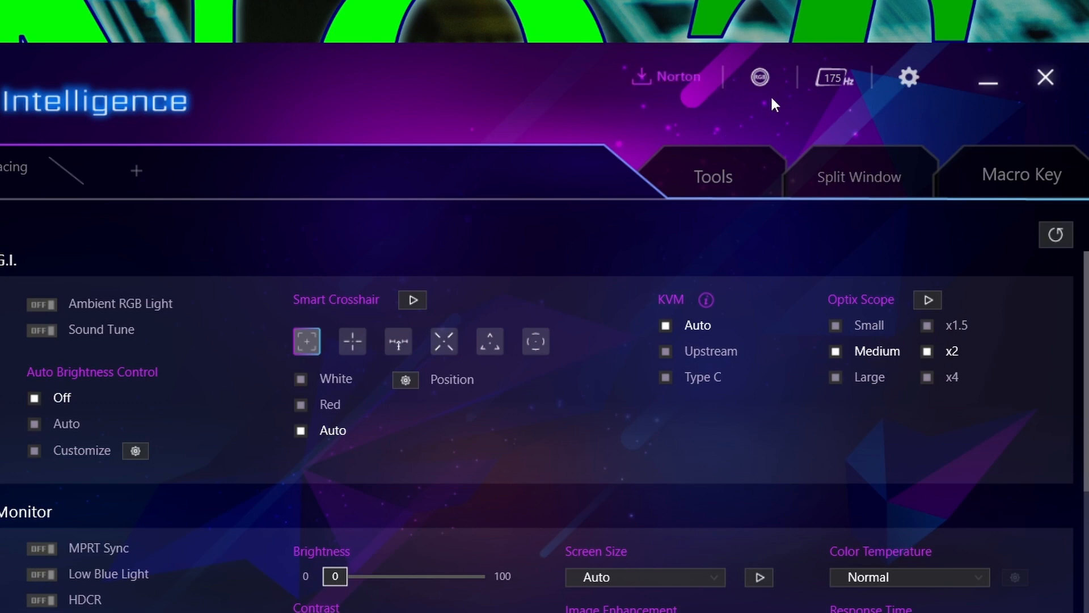
pyautogui.moveTo(756, 448)
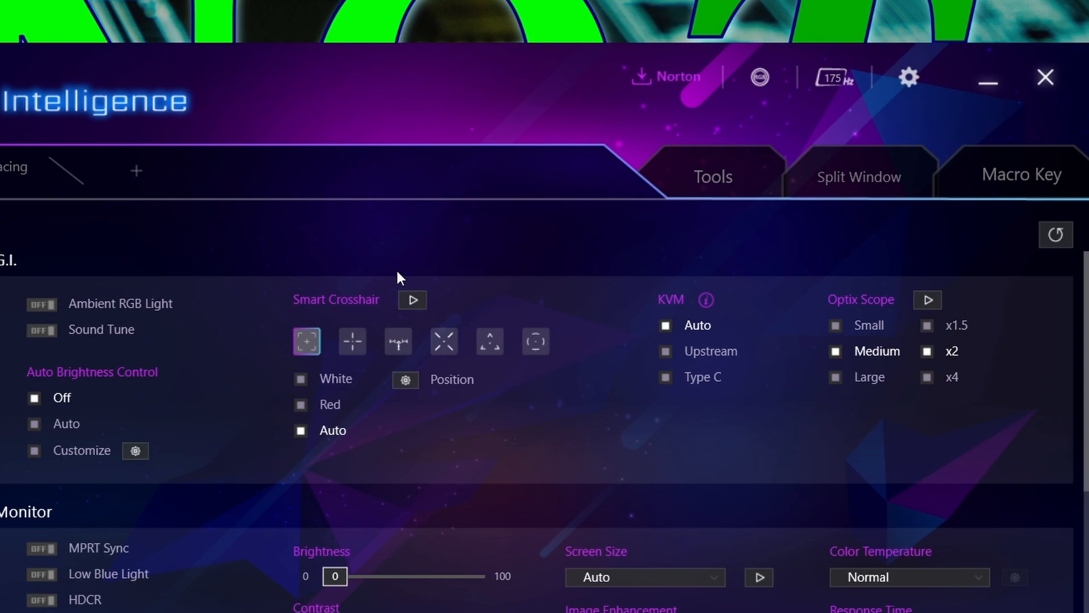
pyautogui.moveTo(987, 251)
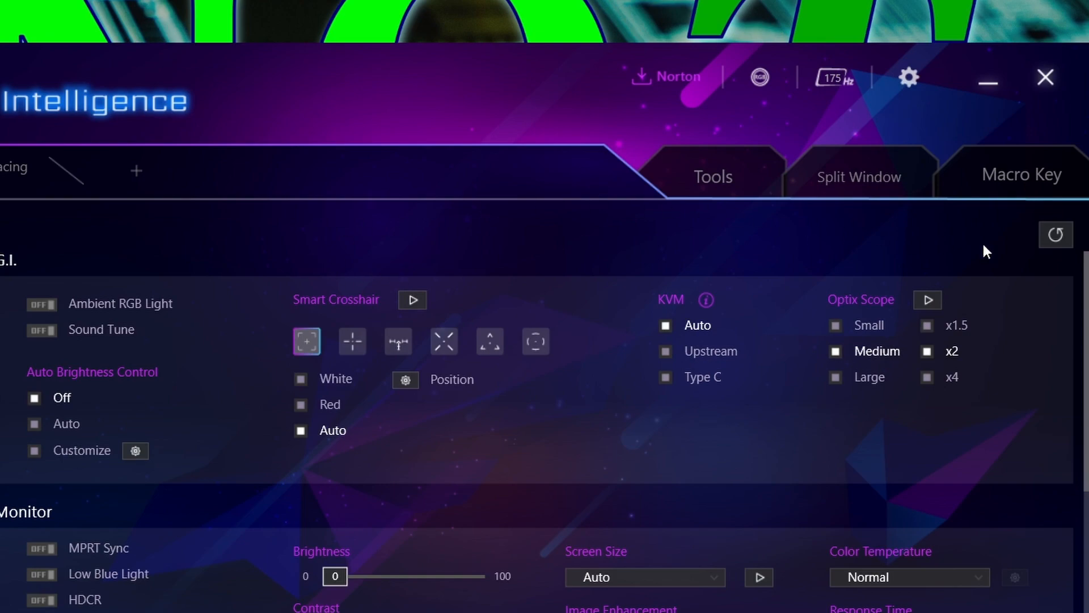